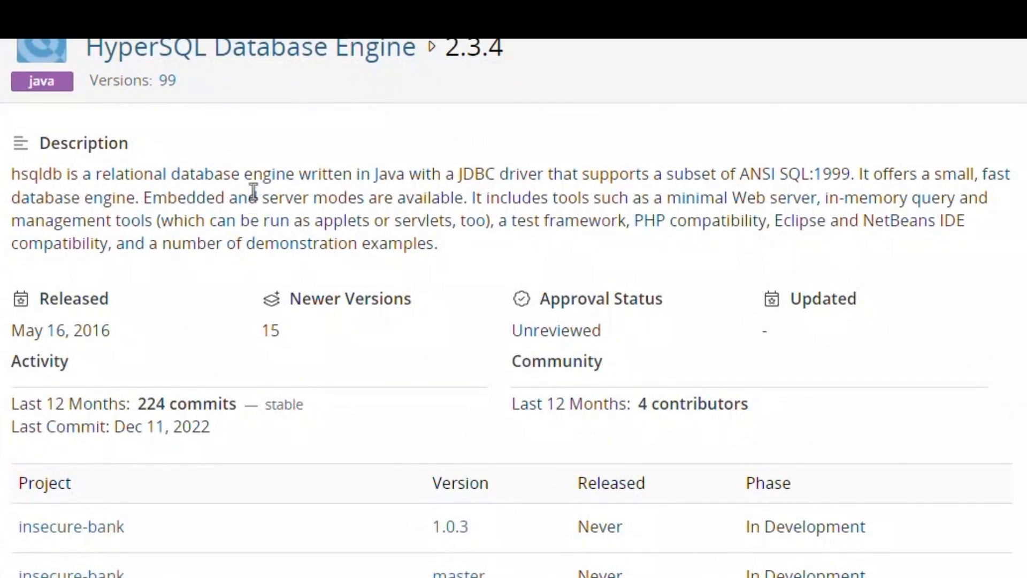
pyautogui.moveTo(424, 181)
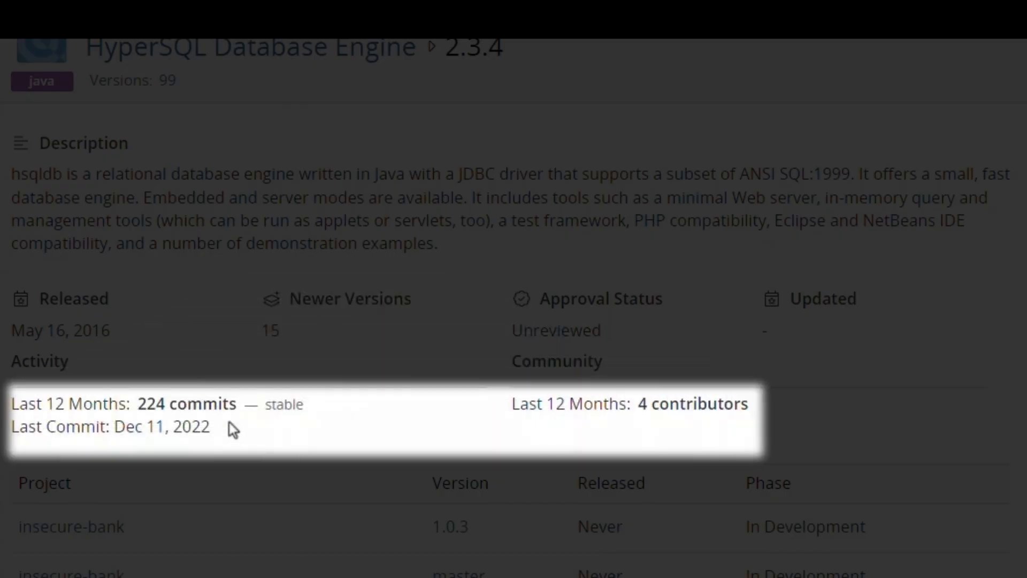
pyautogui.moveTo(657, 434)
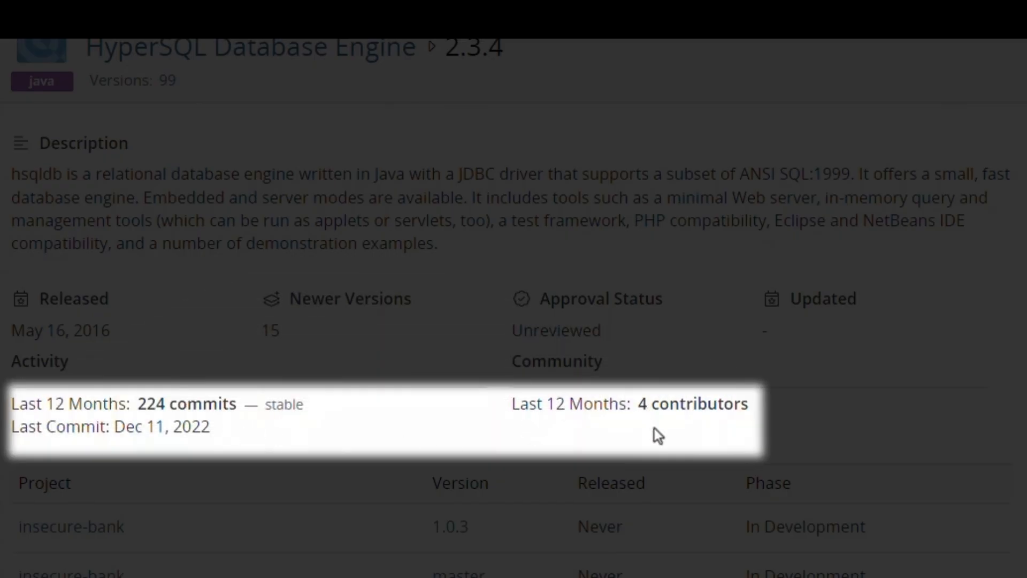
pyautogui.moveTo(217, 448)
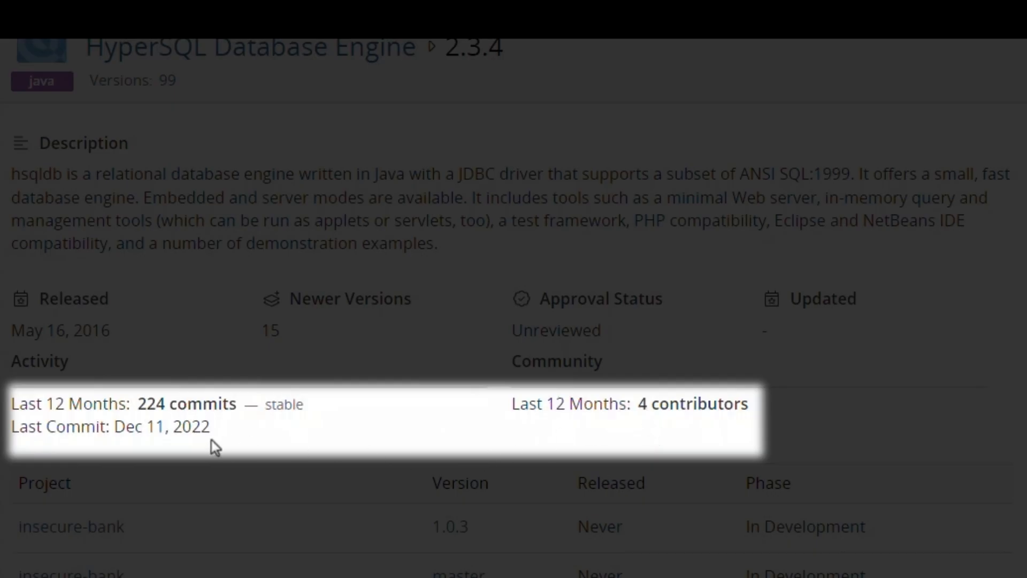
pyautogui.moveTo(510, 543)
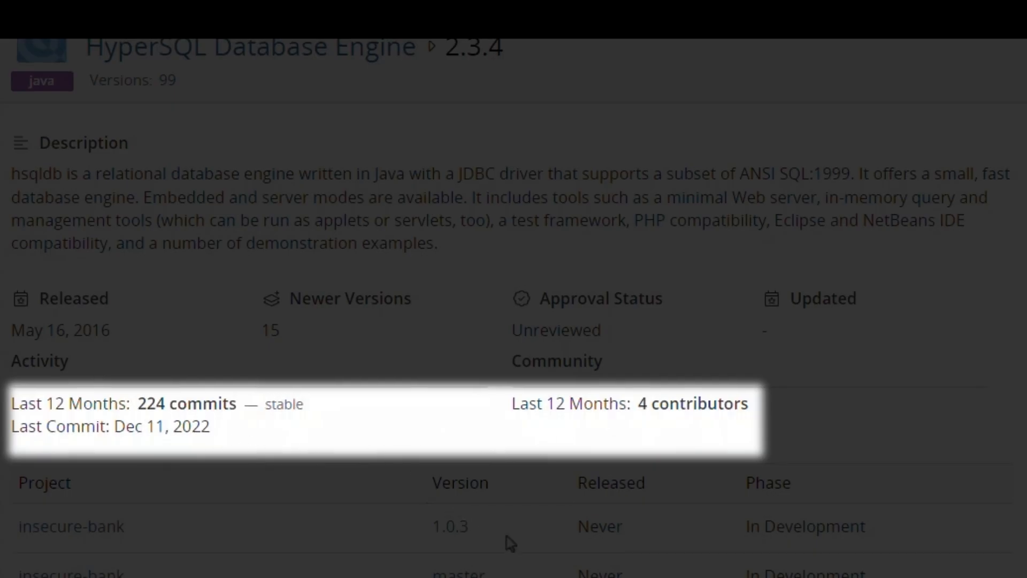
# Scroll the Details view to the table of three projects using HyperSQL 2.3.4
pyautogui.scroll(-3)
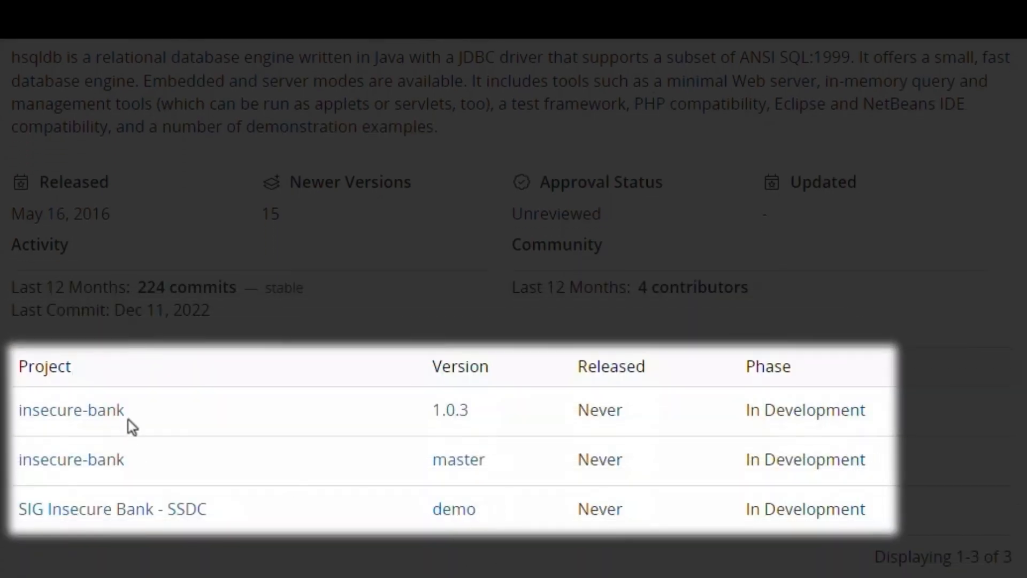
pyautogui.moveTo(370, 496)
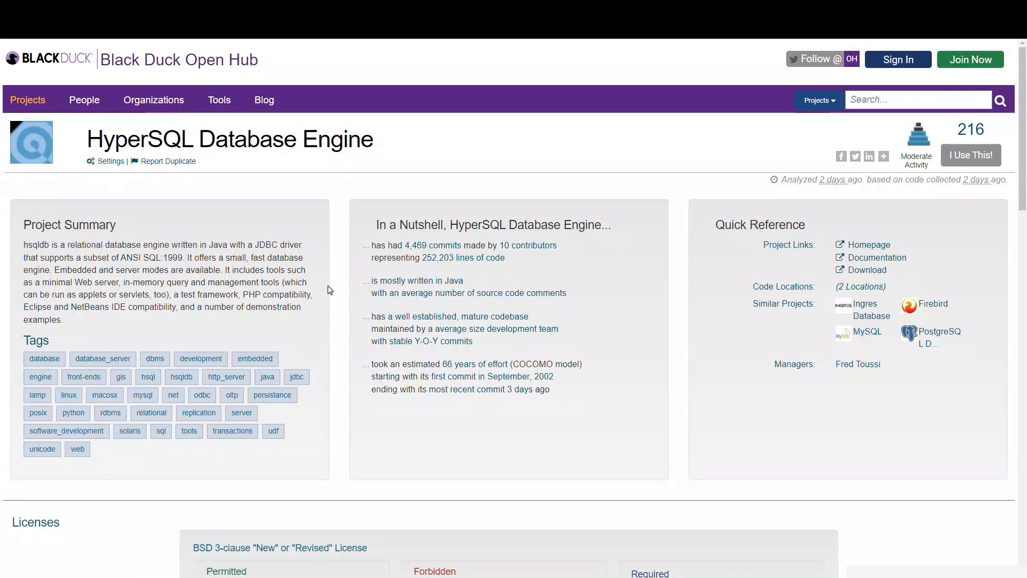
pyautogui.moveTo(325, 292)
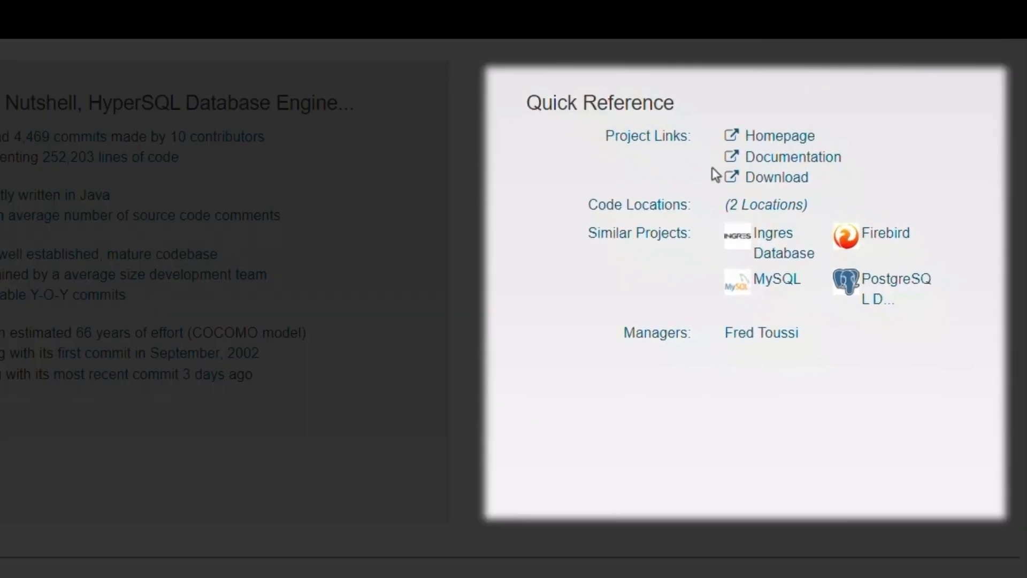
pyautogui.moveTo(715, 193)
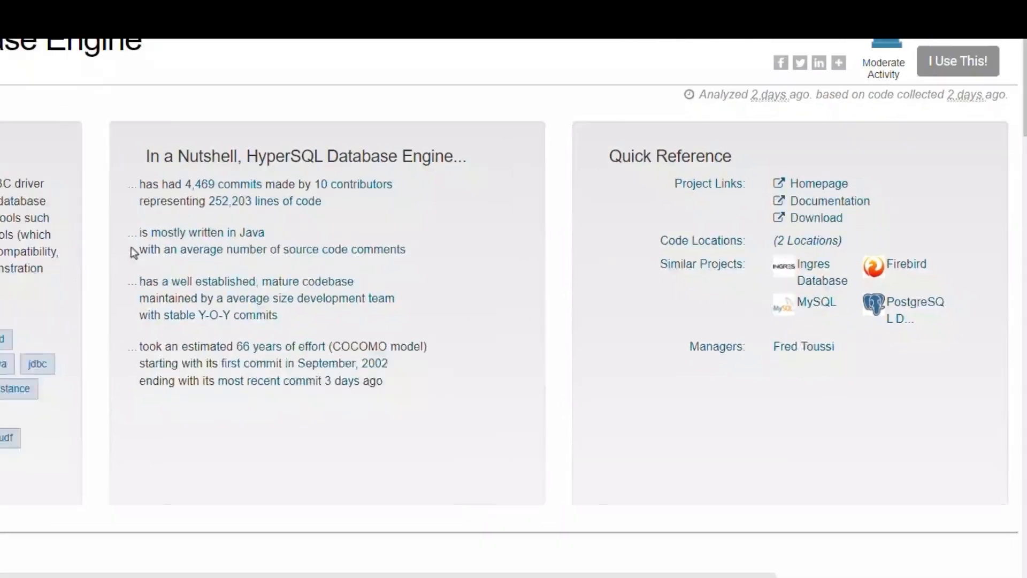
# Scroll the Open Hub page through Licenses and Project Security down to the Commits per Month chart
pyautogui.scroll(-3)
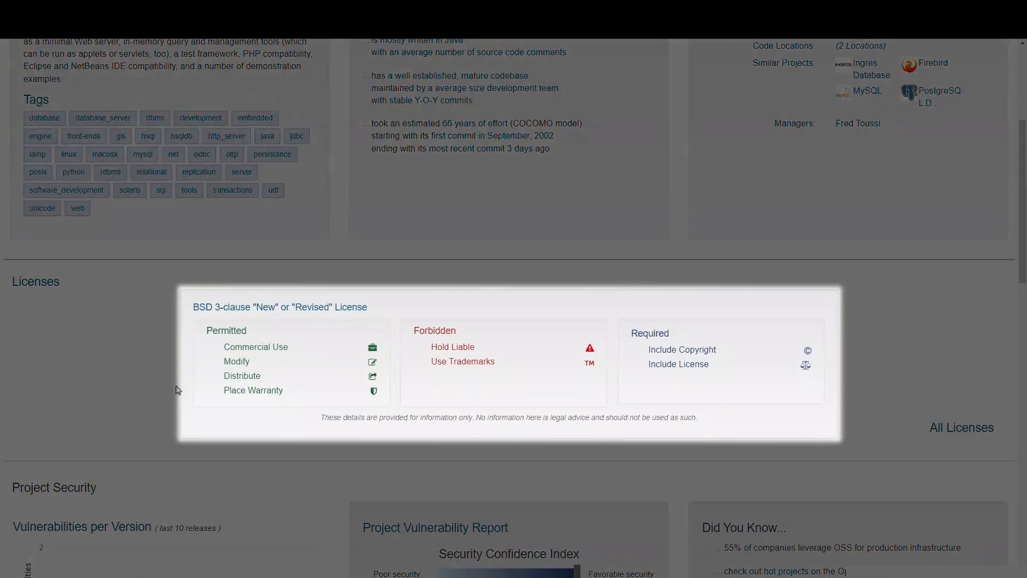
pyautogui.scroll(-3)
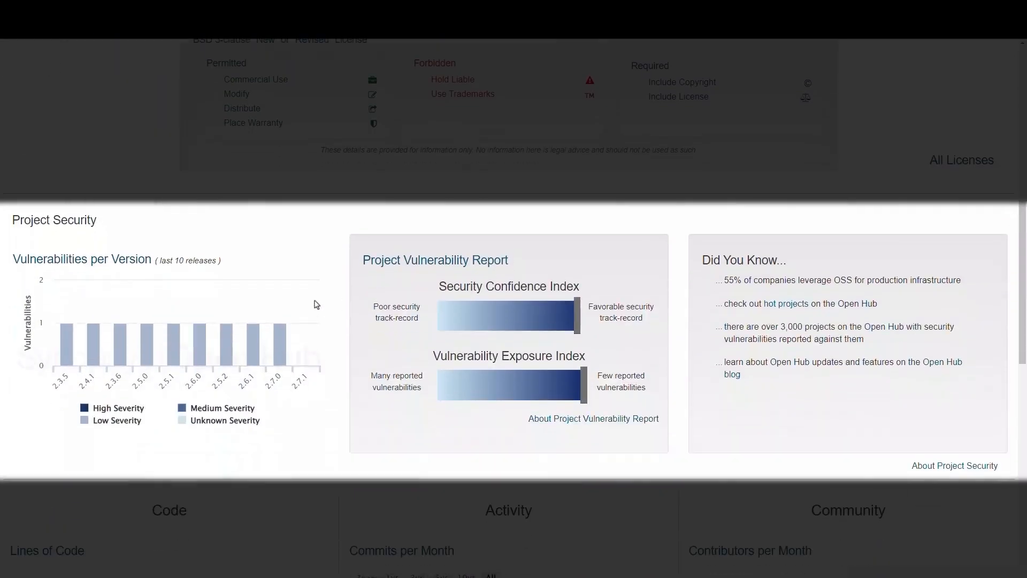
pyautogui.scroll(-3)
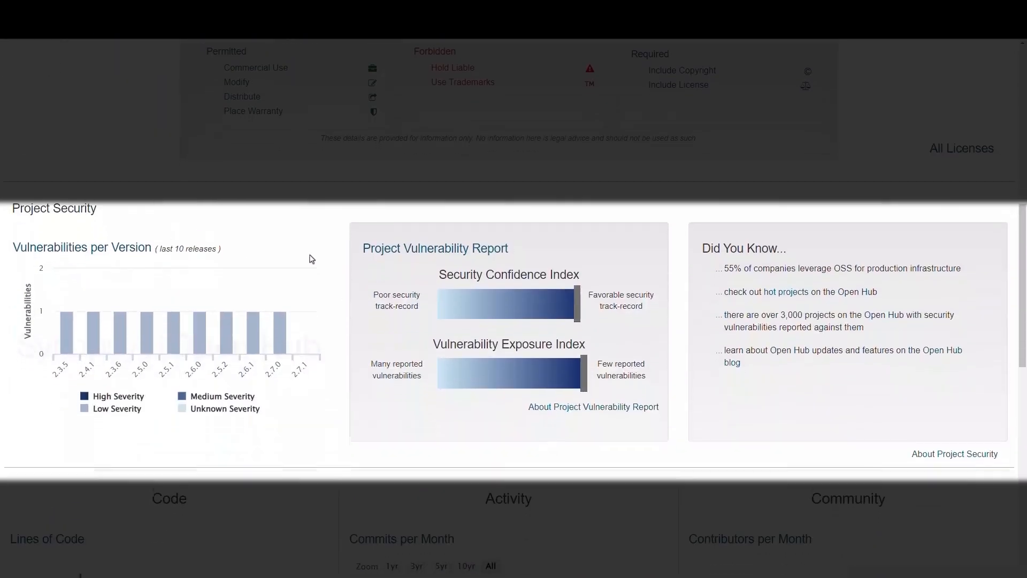
pyautogui.scroll(-3)
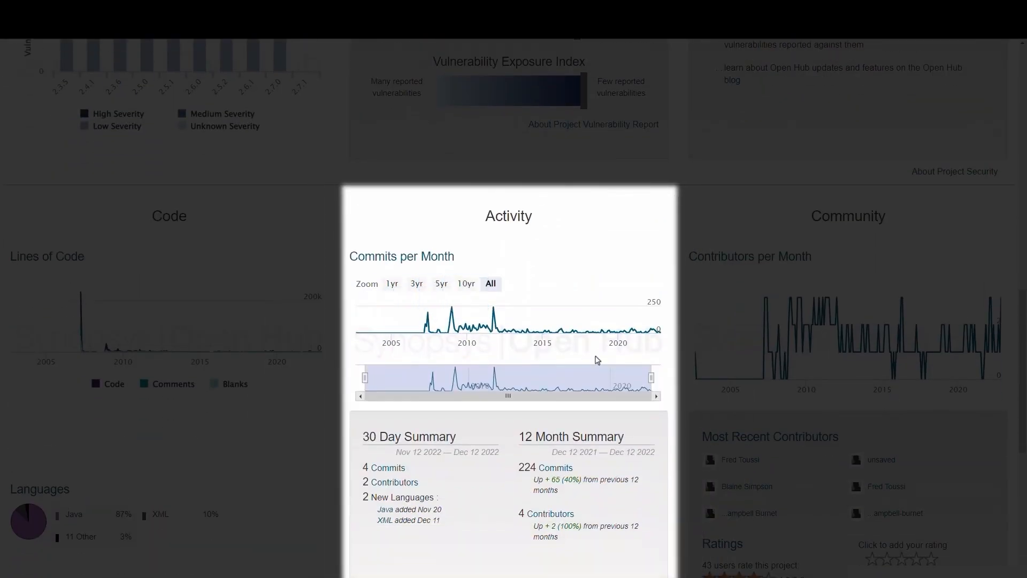
pyautogui.scroll(-3)
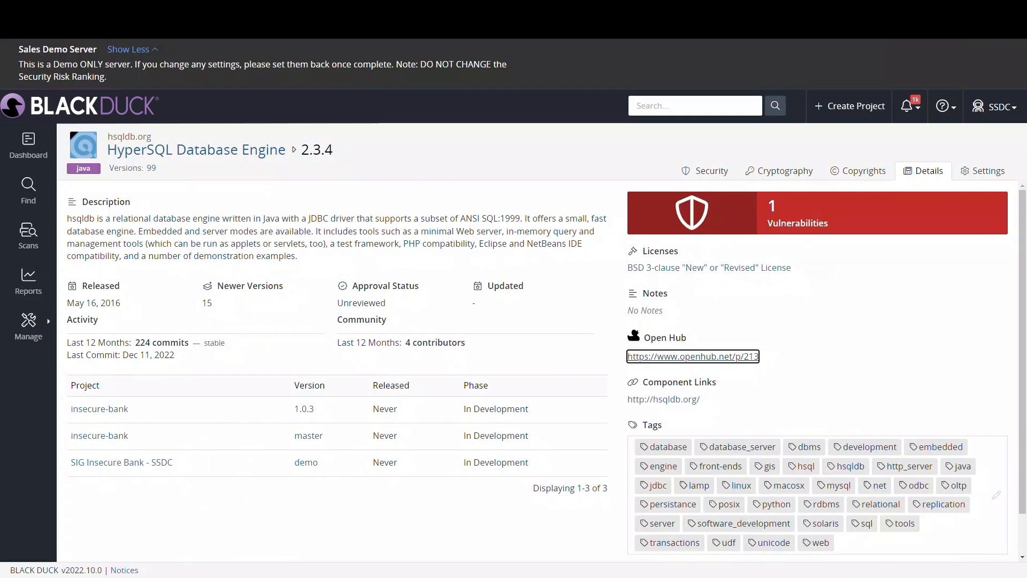
pyautogui.moveTo(143, 176)
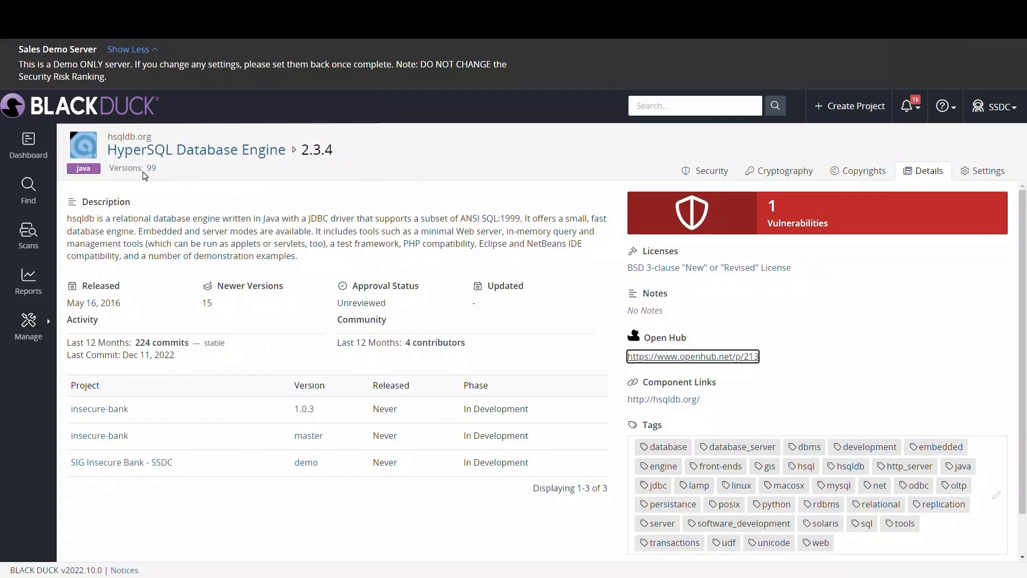
# Go to the HyperSQL Database Engine overview covering all 99 versions
pyautogui.click(150, 168)
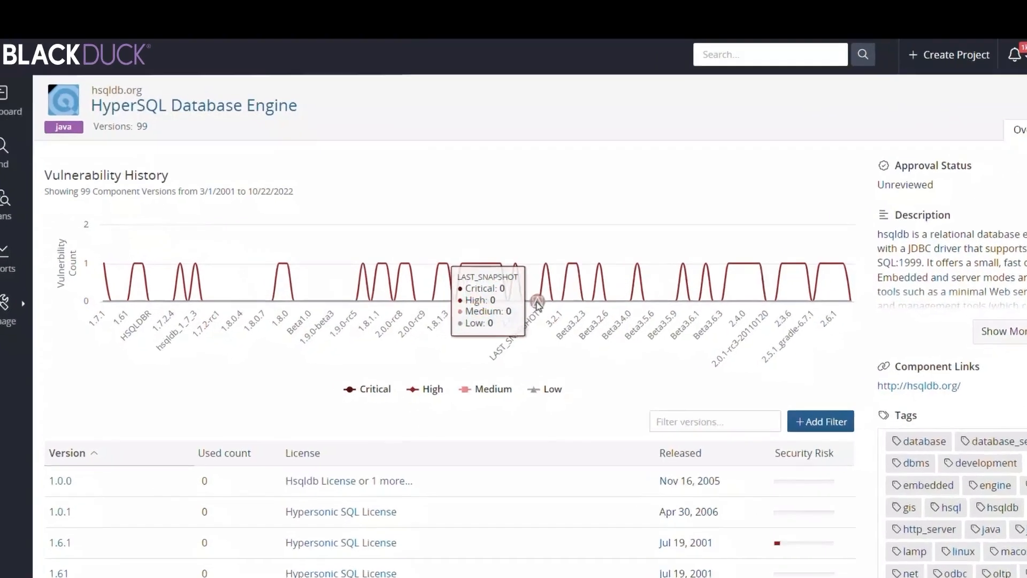
# Filter the version list to 2.7.1 via the Filter versions box
pyautogui.scroll(-3)
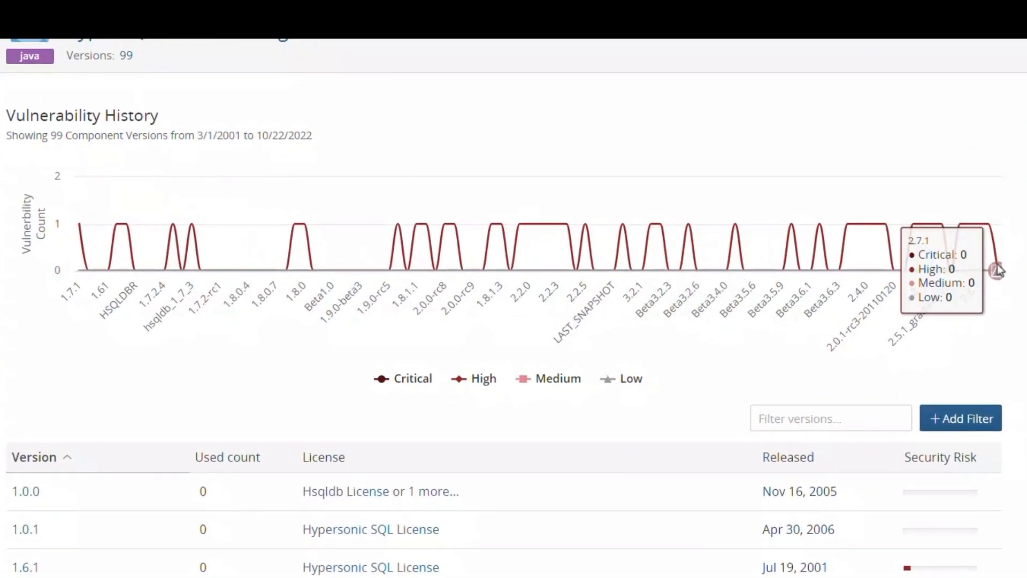
pyautogui.write('2.')
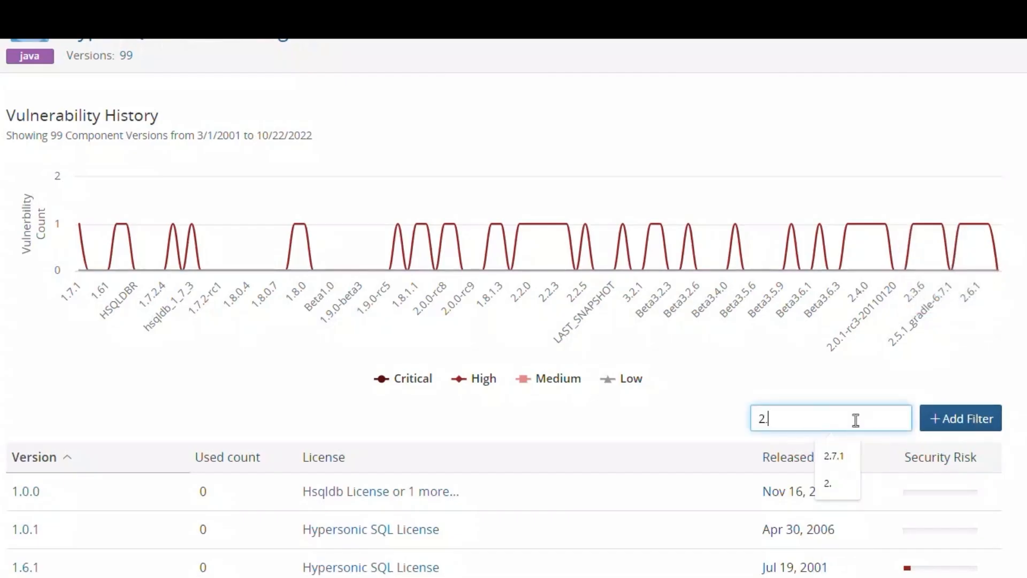
pyautogui.click(833, 455)
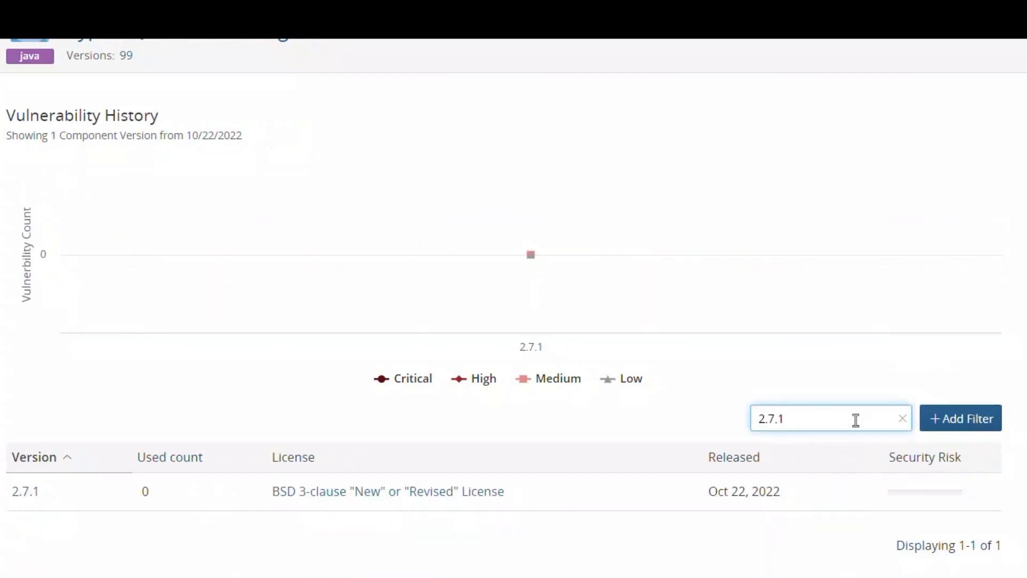